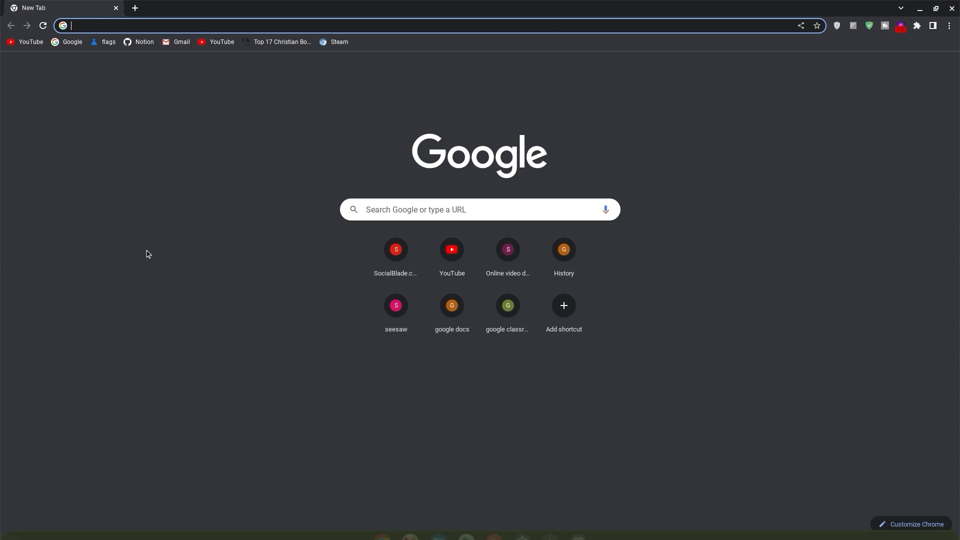
# Set the 'Debian version for new Crostini containers' flag to Bullseye via chrome://flags.
pyautogui.write('chrome://flags/#crostini-container-install')
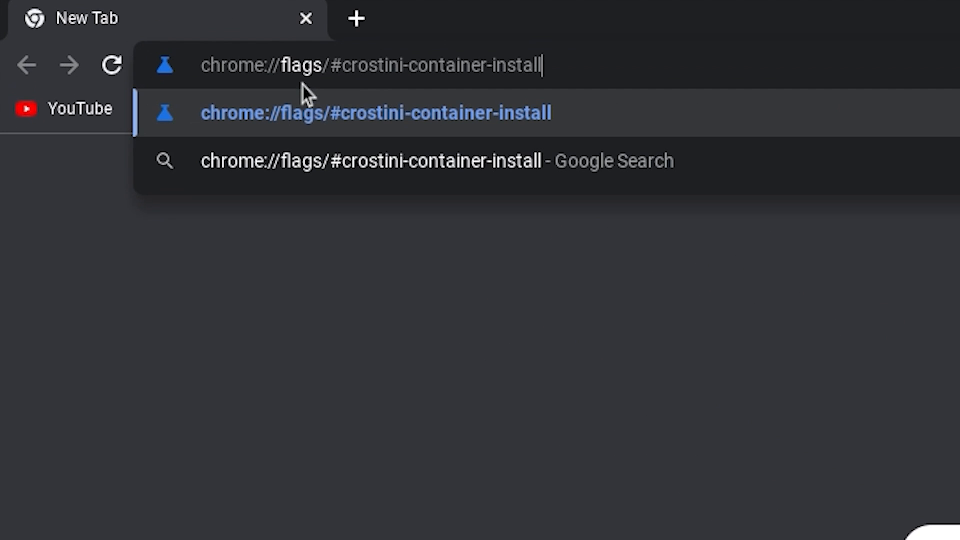
pyautogui.press('enter')
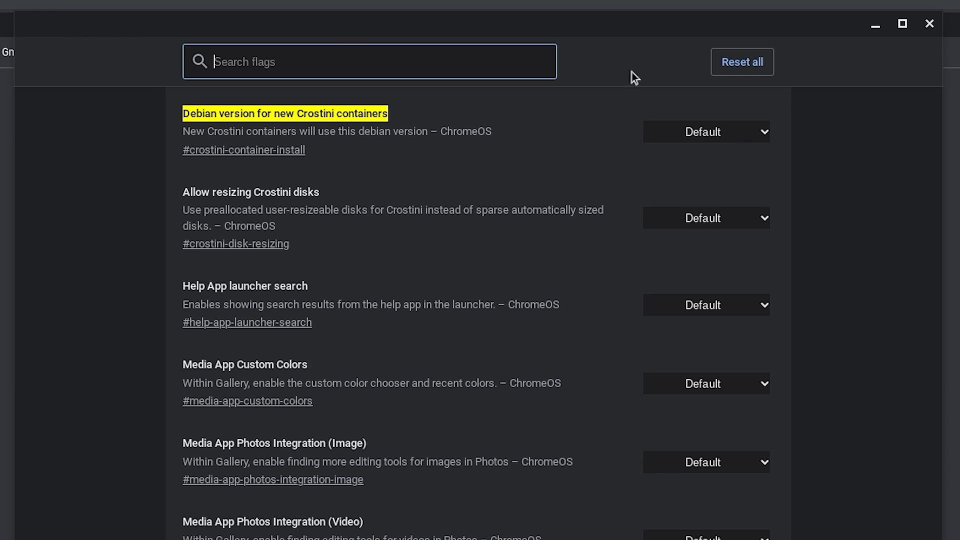
pyautogui.click(705, 132)
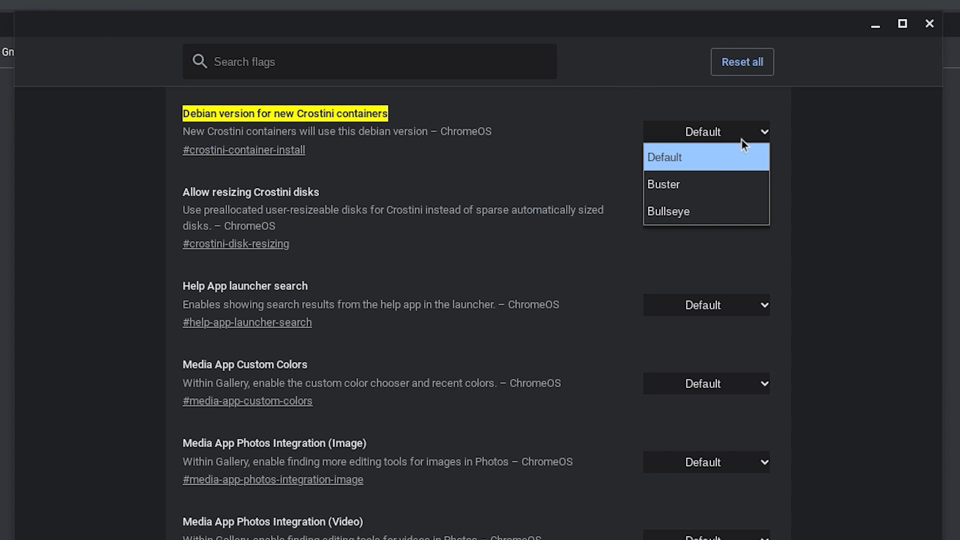
pyautogui.moveTo(685, 185)
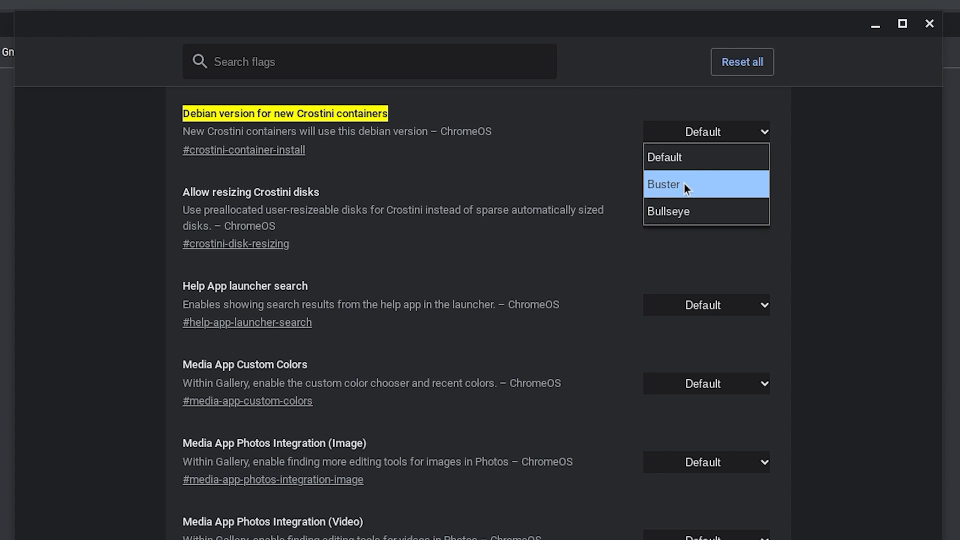
pyautogui.moveTo(682, 211)
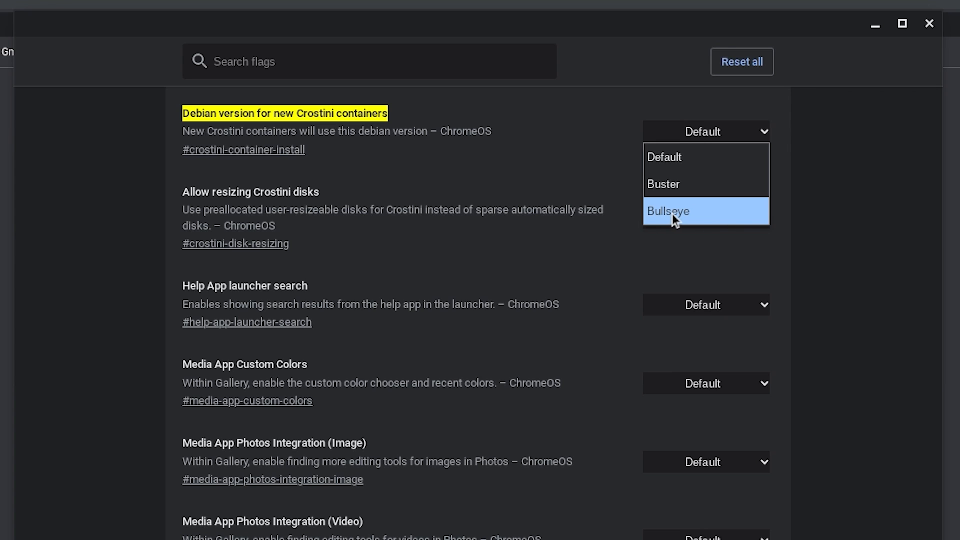
pyautogui.click(668, 211)
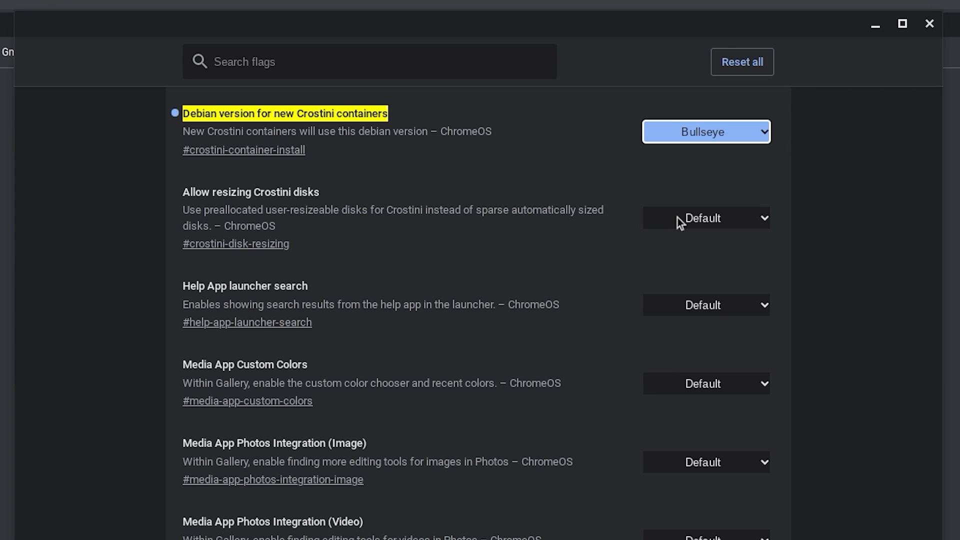
pyautogui.moveTo(718, 394)
pyautogui.write('sett')
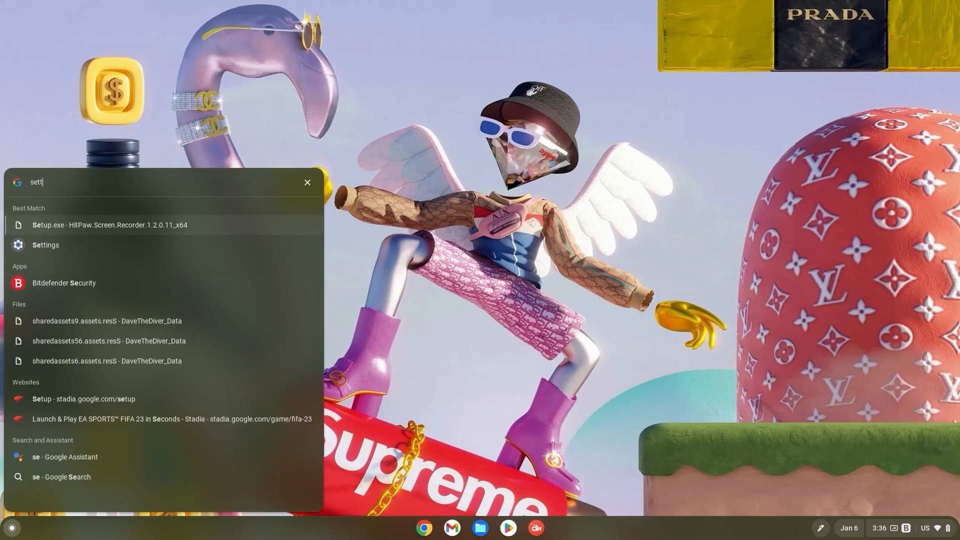
# Turn on the Linux development environment from Settings > Developers and continue past the intro.
pyautogui.click(45, 245)
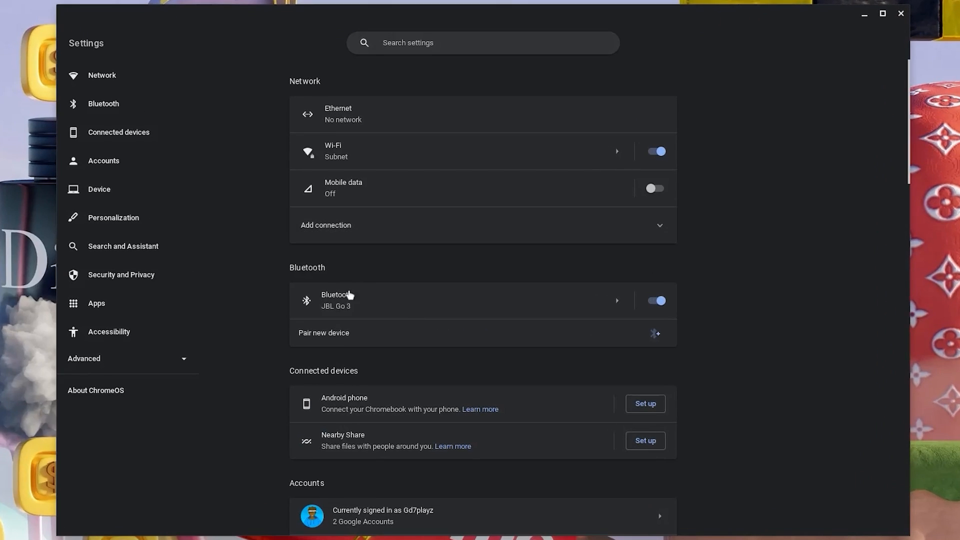
pyautogui.click(84, 358)
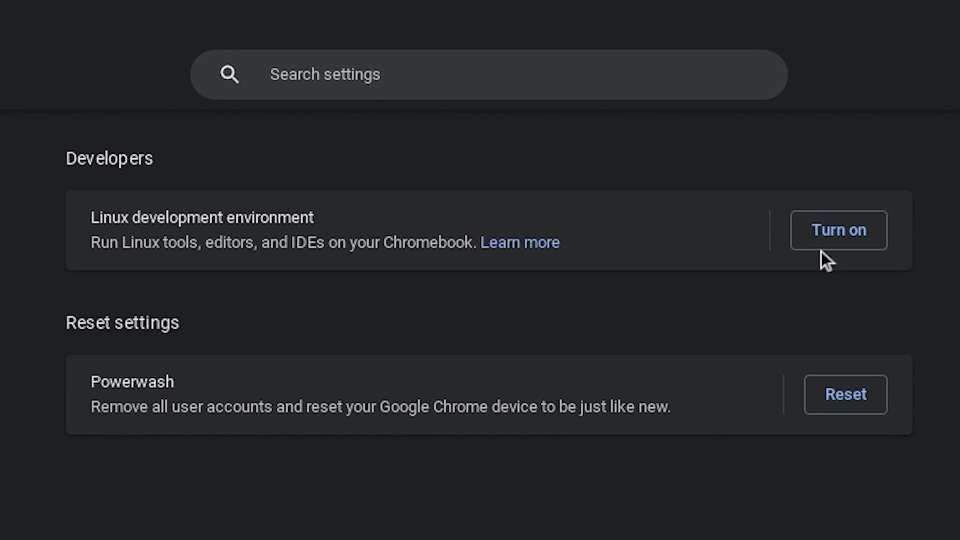
pyautogui.click(839, 230)
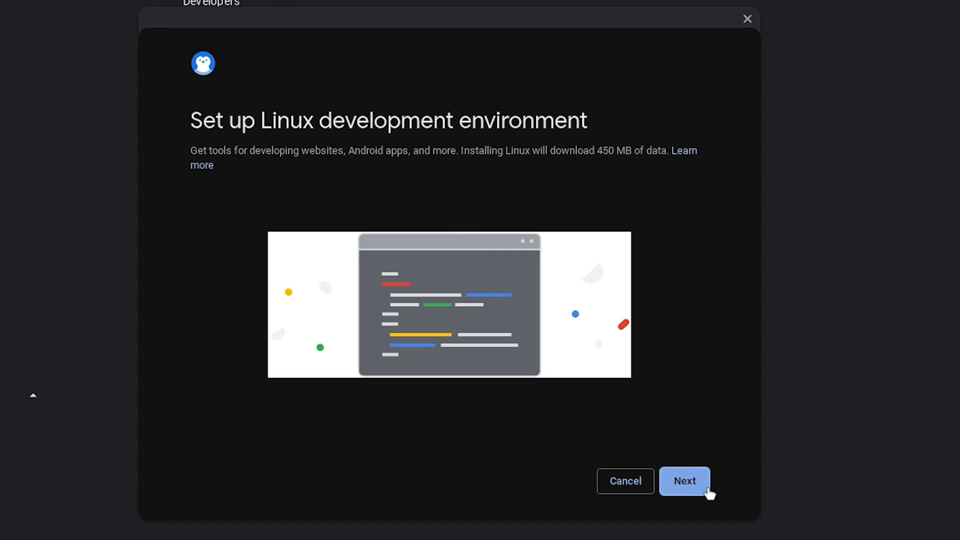
pyautogui.click(684, 481)
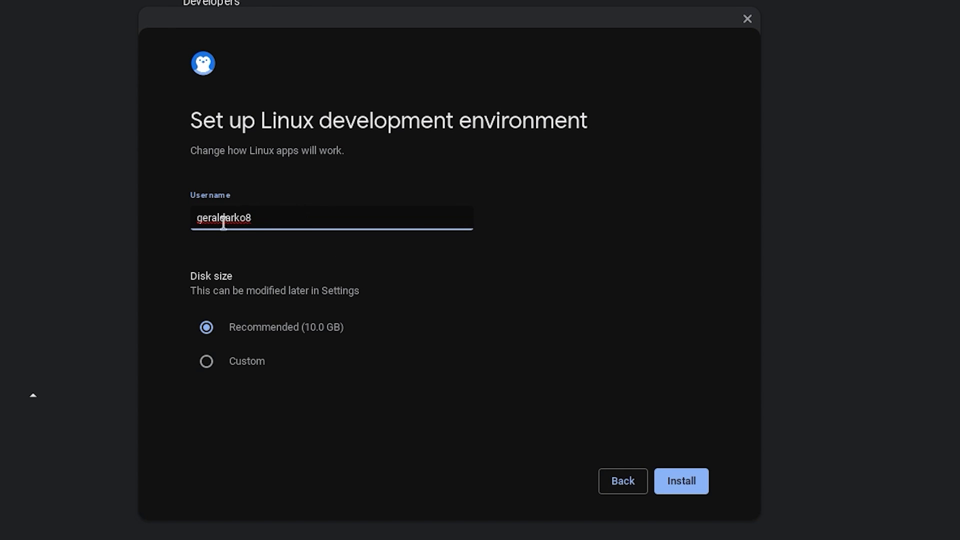
pyautogui.moveTo(250, 347)
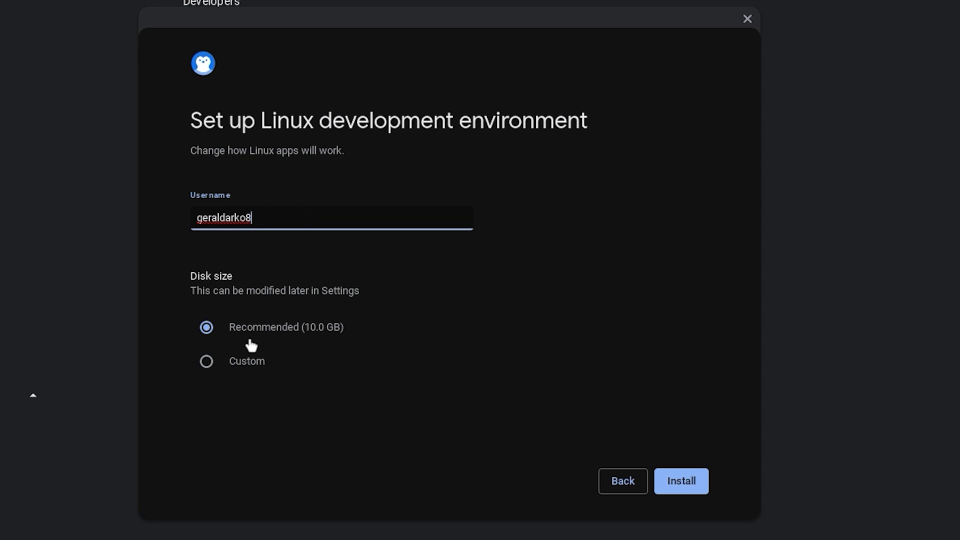
# Choose a custom, reduced disk size instead of 10 GB and start the Linux install.
pyautogui.click(207, 361)
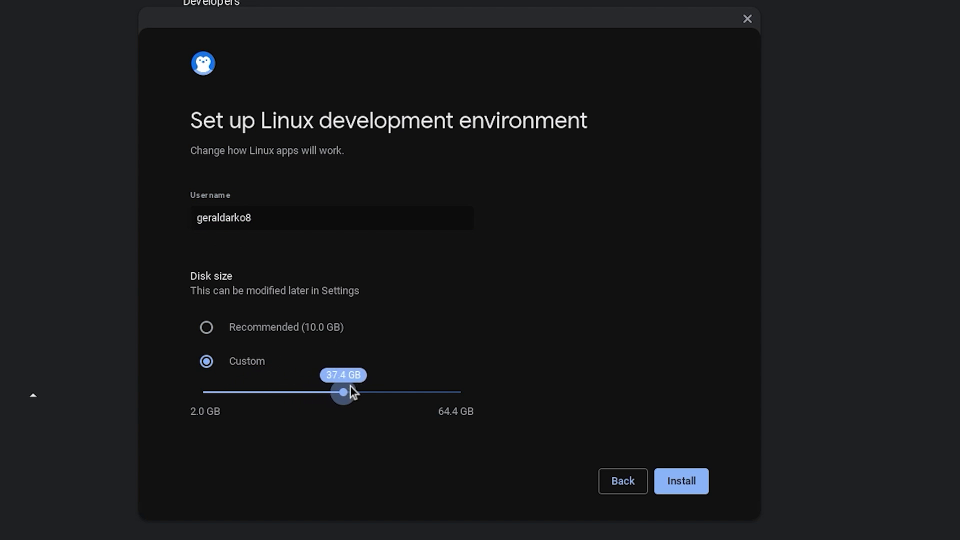
pyautogui.moveTo(343, 392); pyautogui.dragTo(276, 392)
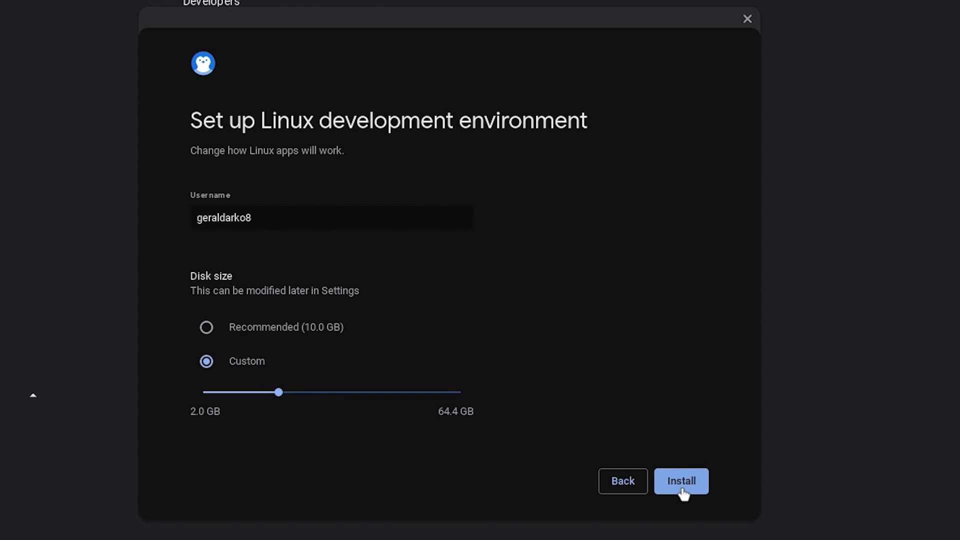
pyautogui.click(681, 481)
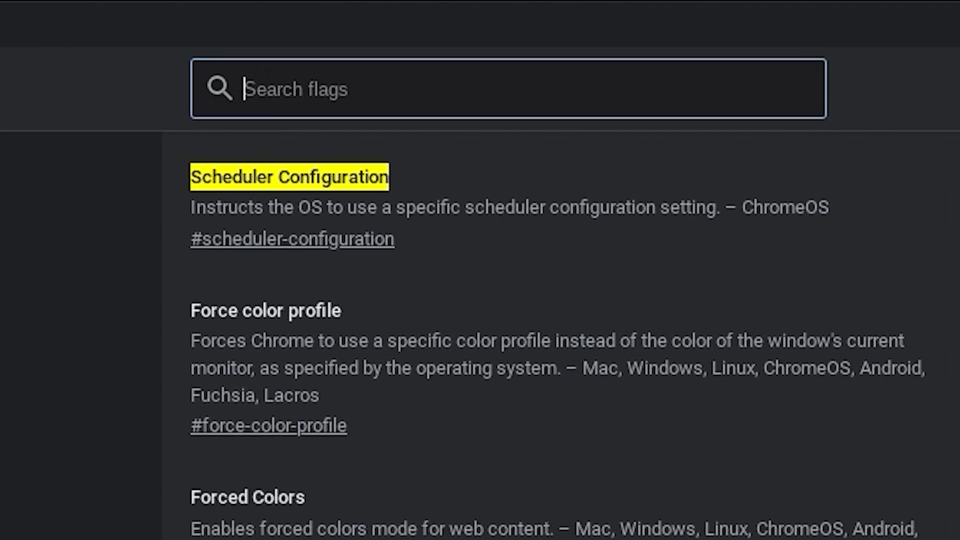
# Set Scheduler Configuration to the hyper-threading option and review Crostini GPU Support choices.
pyautogui.click(790, 172)
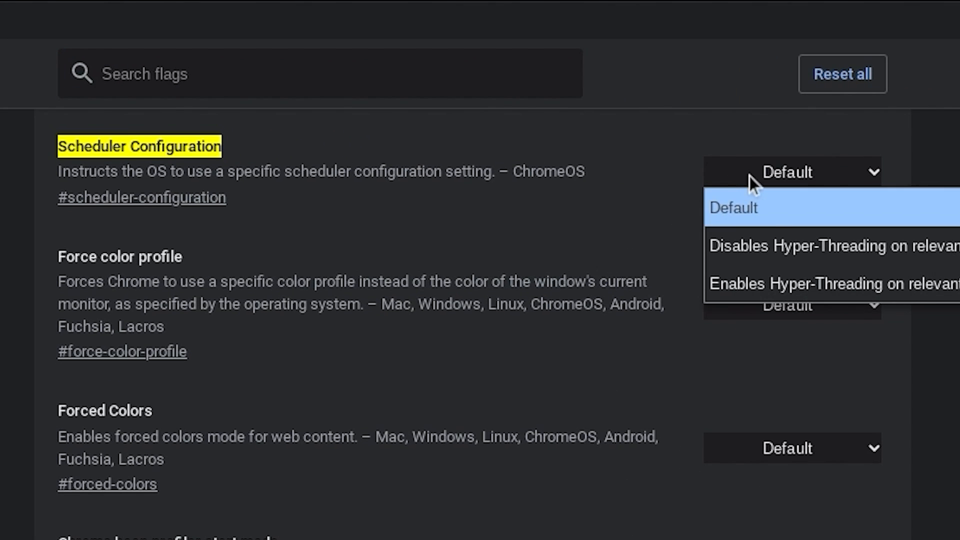
pyautogui.click(830, 284)
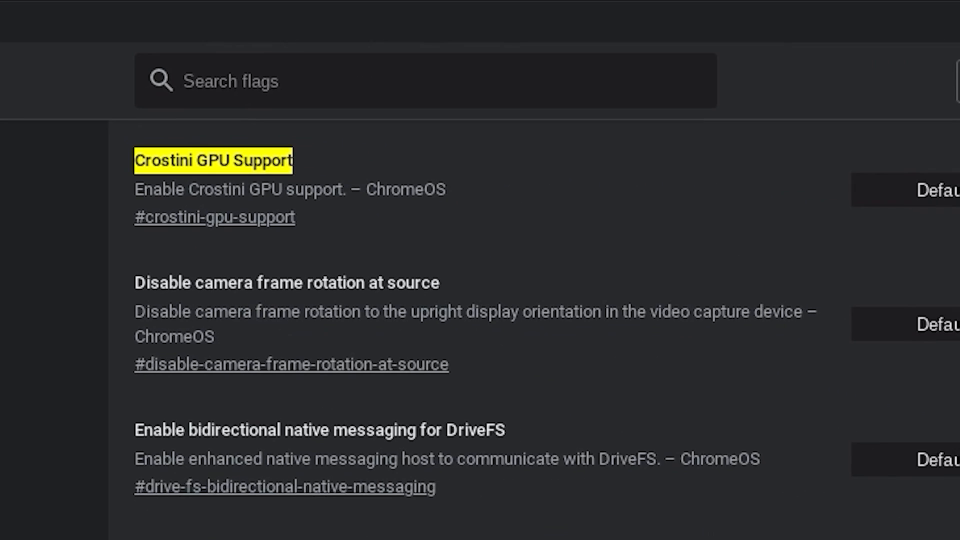
pyautogui.click(791, 171)
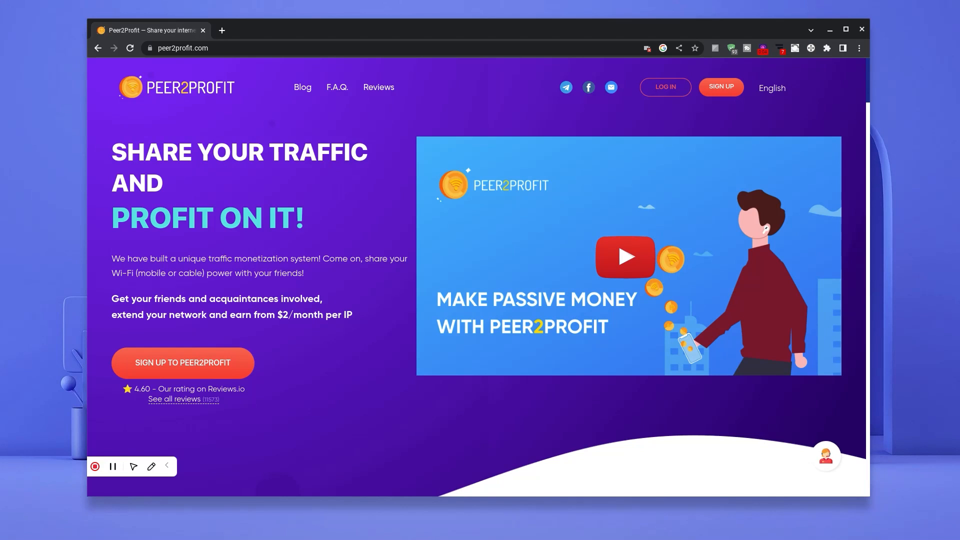
pyautogui.scroll(-3)
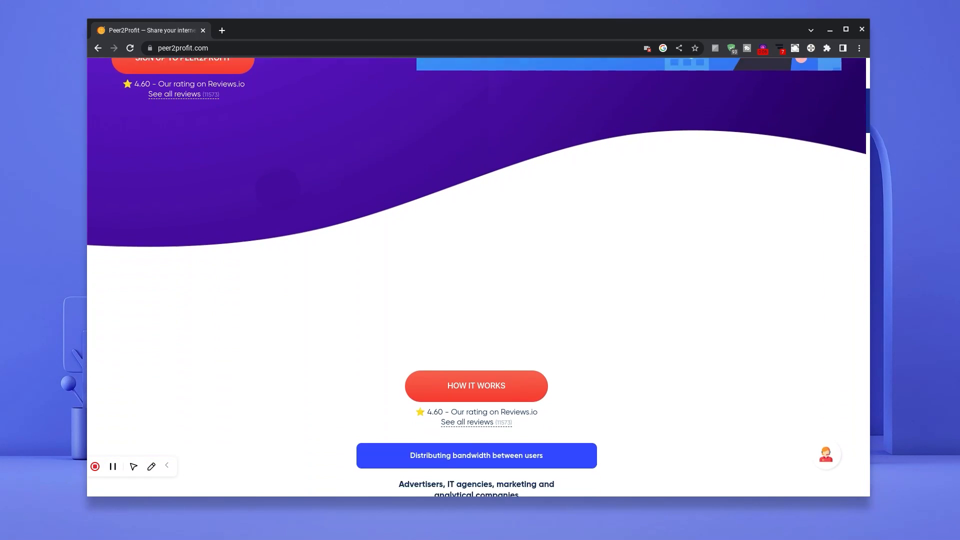
pyautogui.scroll(-3)
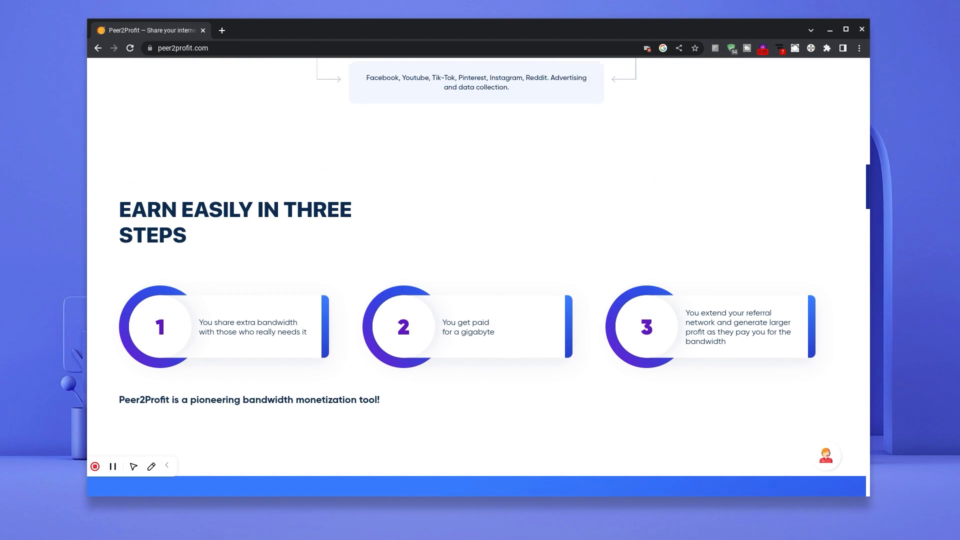
pyautogui.scroll(-3)
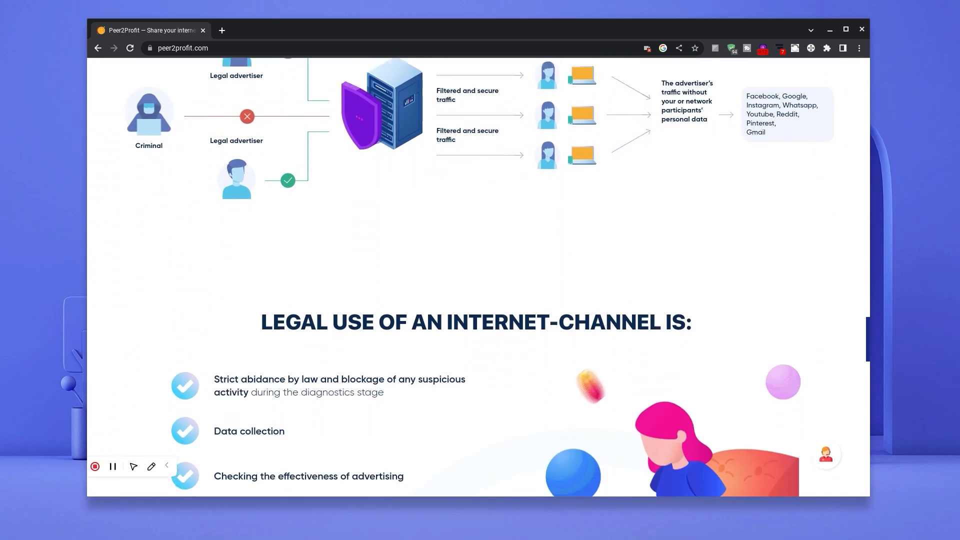
pyautogui.scroll(-3)
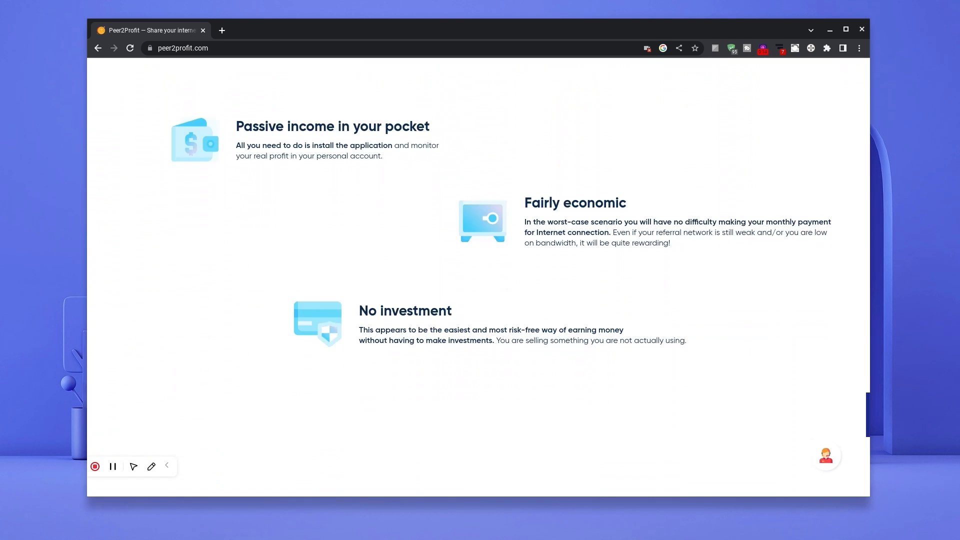
pyautogui.scroll(-3)
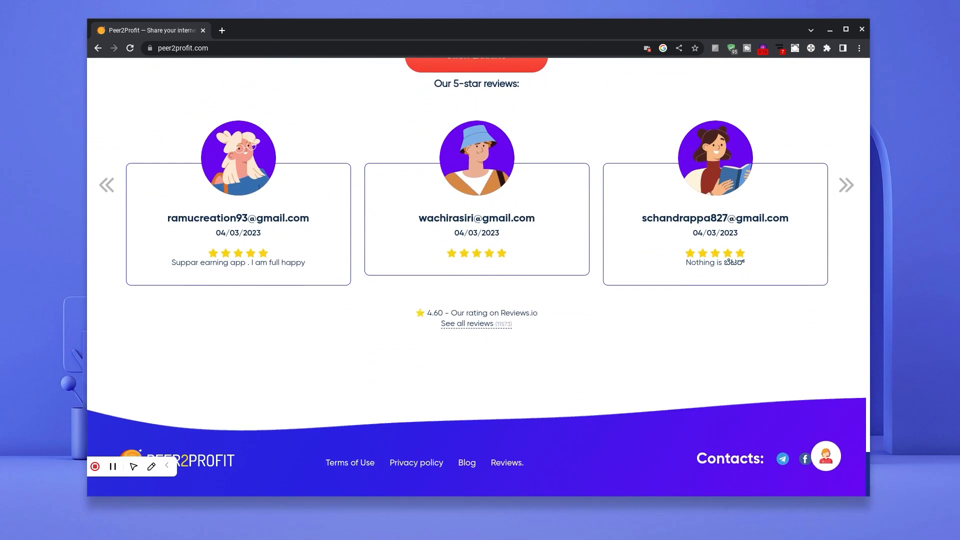
pyautogui.scroll(3)
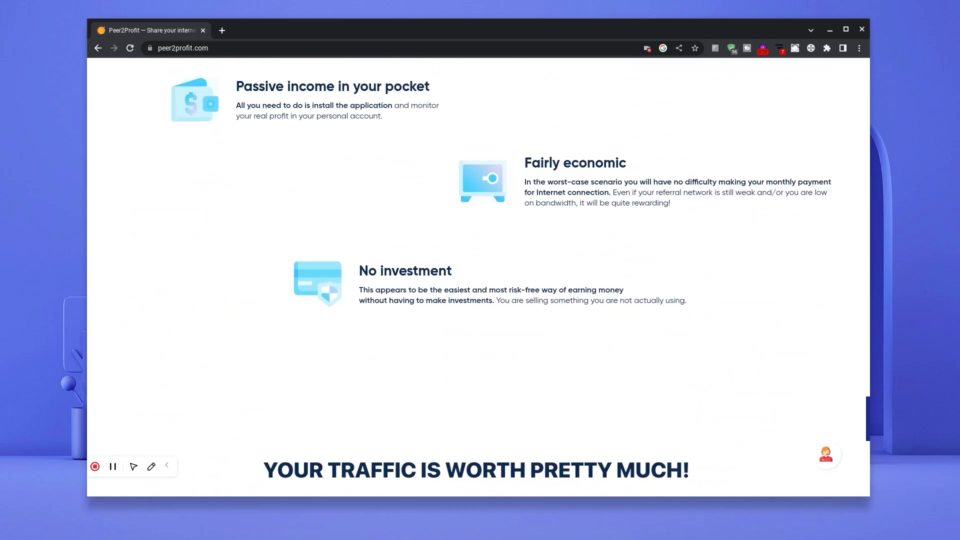
pyautogui.scroll(-3)
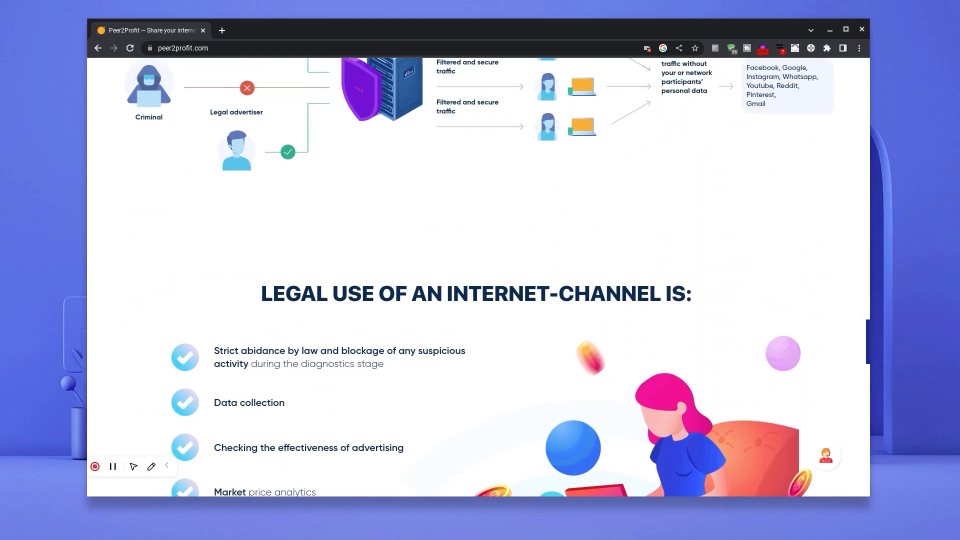
pyautogui.scroll(-3)
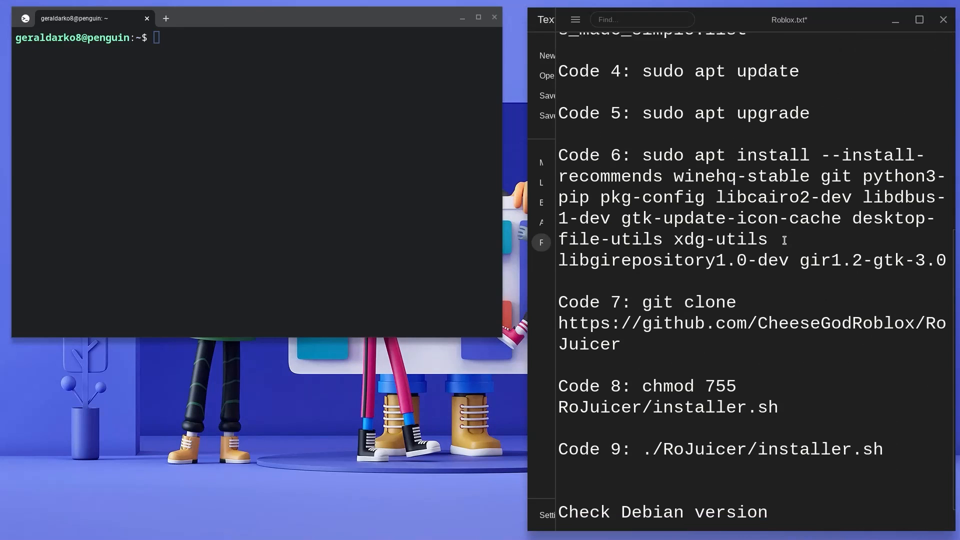
# Check the Debian version, then run 'sudo dpkg --add-architecture i386' to enable i386 packages.
pyautogui.scroll(-3)
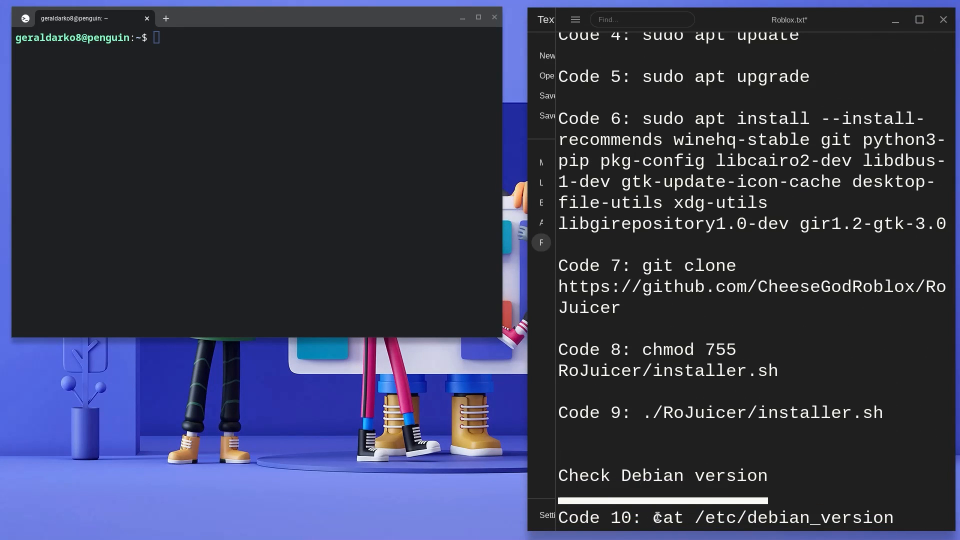
pyautogui.moveTo(655, 517); pyautogui.dragTo(891, 517)
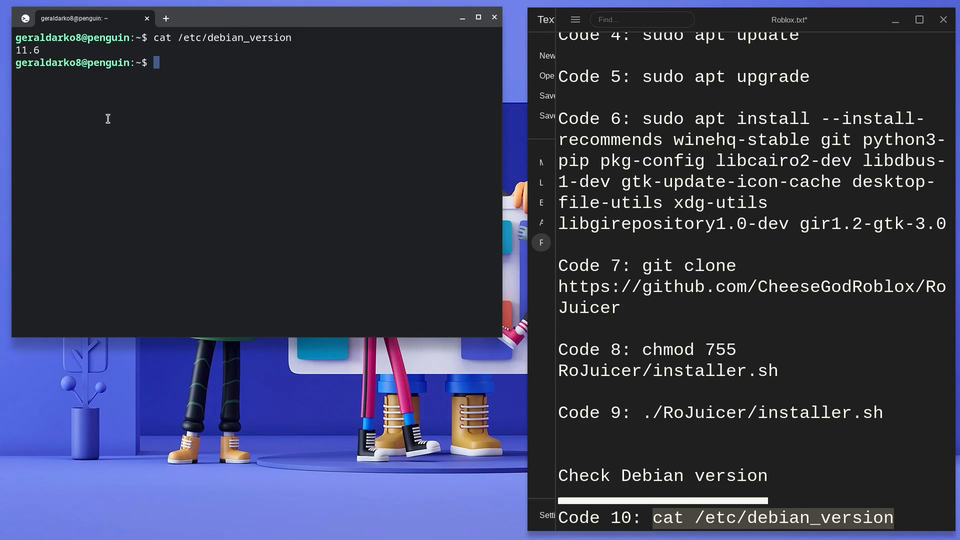
pyautogui.moveTo(155, 146)
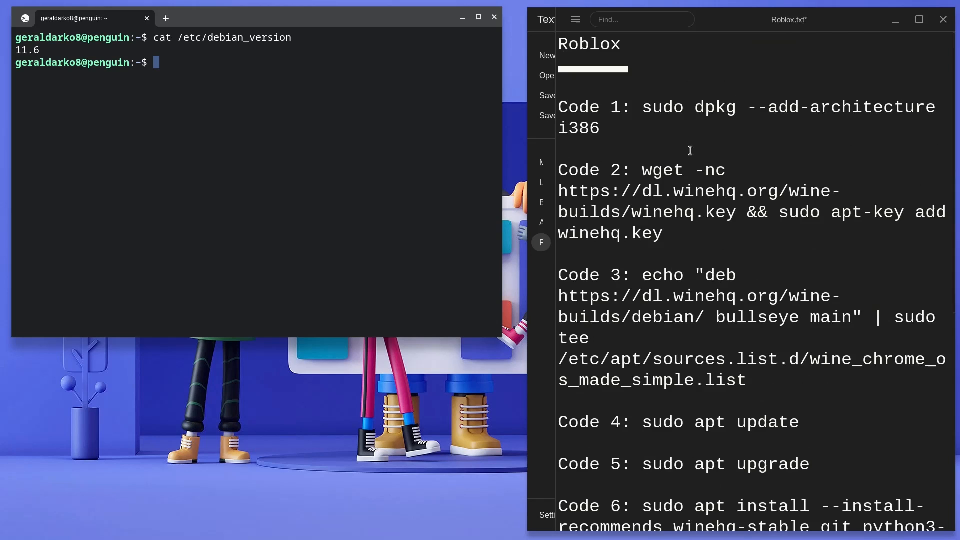
pyautogui.moveTo(643, 107); pyautogui.dragTo(600, 129)
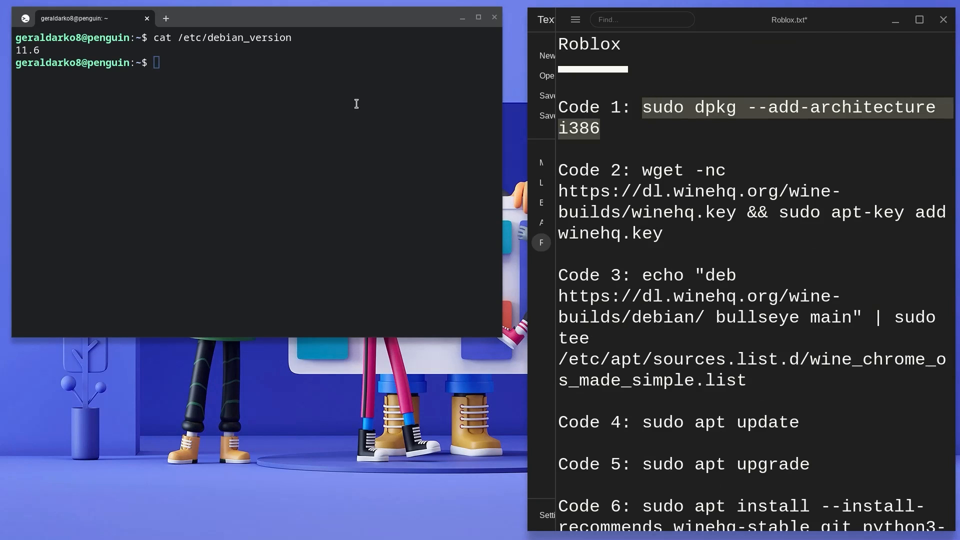
pyautogui.write('sudo dpkg --add-architecture i386')
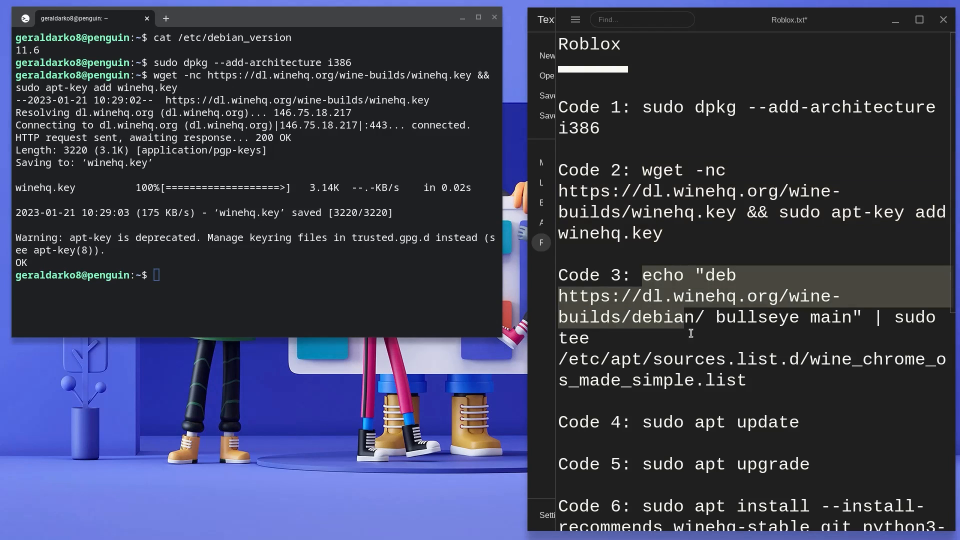
# Add the WineHQ bullseye repo, install winehq-stable answering y, and make RoJuicer/installer.sh executable.
pyautogui.write('echo "deb https://dl.winehq.org/wine-builds/debian/ bullseye main" | sudo tee /etc/apt/sources.list.d/wine_chrome_os_made_simple.list')
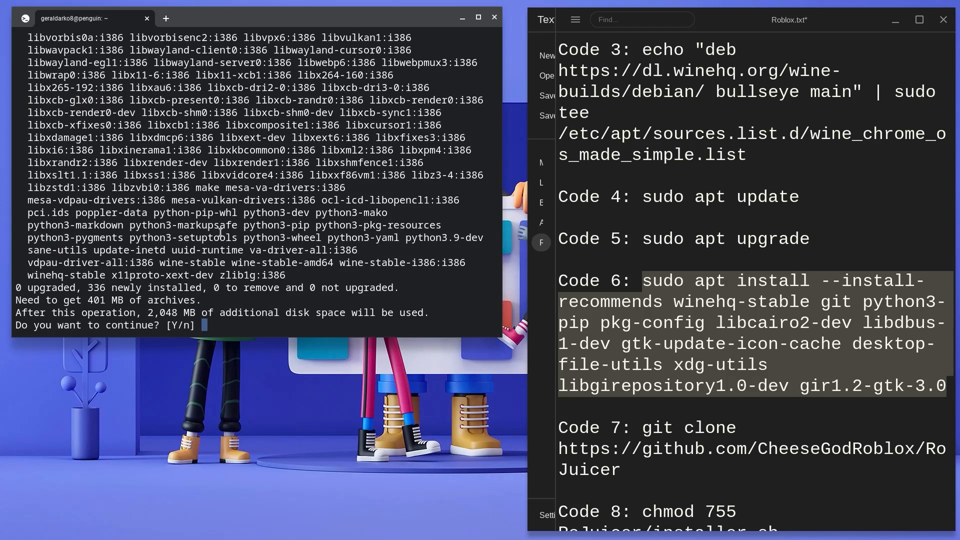
pyautogui.write('y')
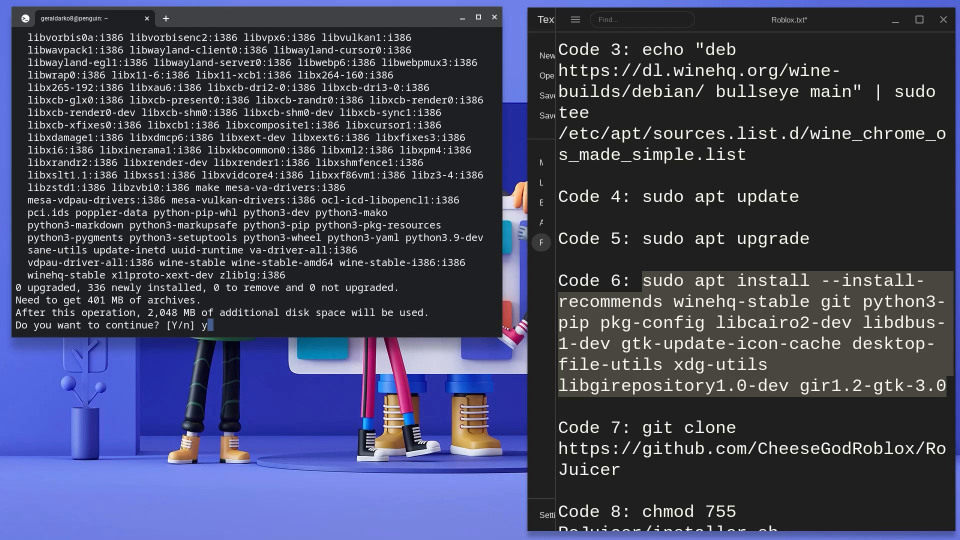
pyautogui.press('Return')
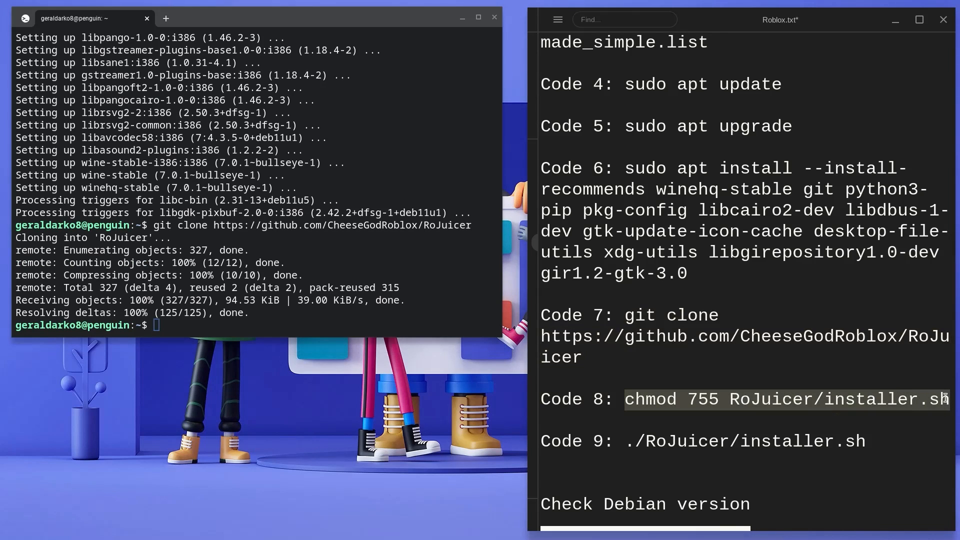
pyautogui.write('chmod 755 RoJuicer/installer.sh')
pyautogui.write('./RoJuicer/installer.sh')
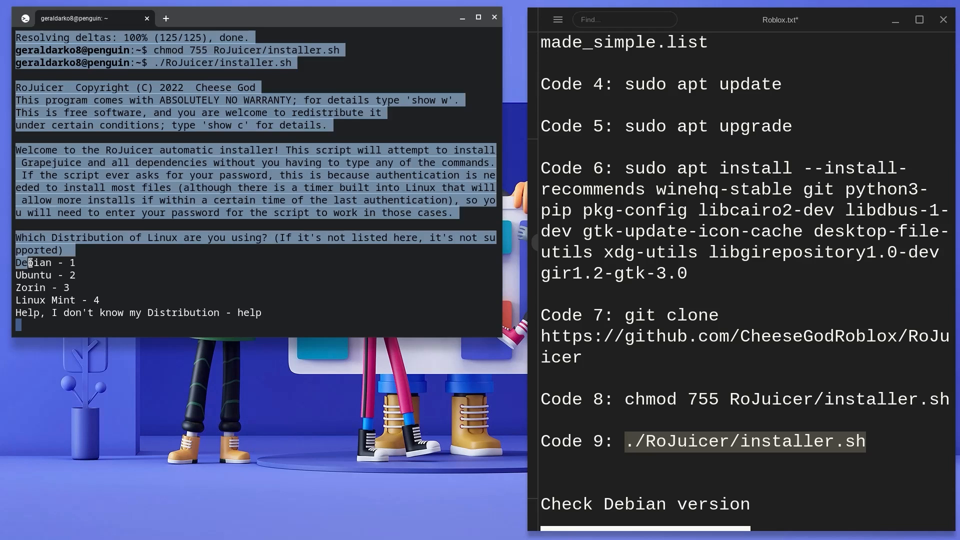
# Answer the RoJuicer installer with 1 (Debian), 2 (bullseye) and y, then launch Grapejuice.
pyautogui.write('1')
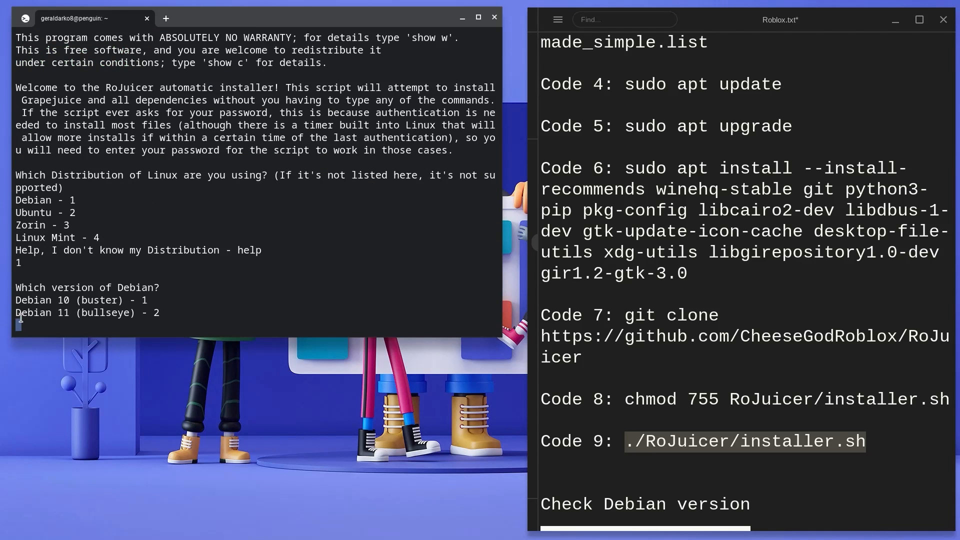
pyautogui.write('2')
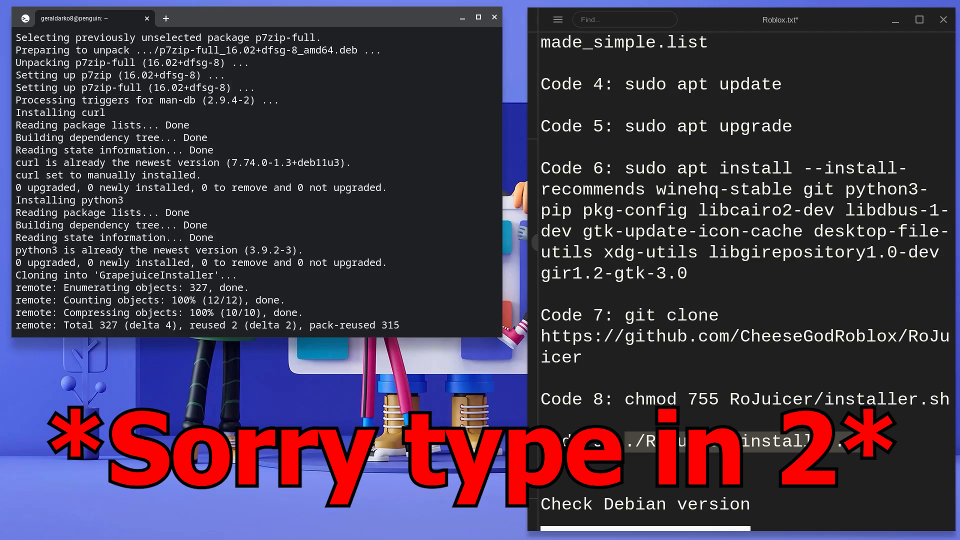
pyautogui.write('y')
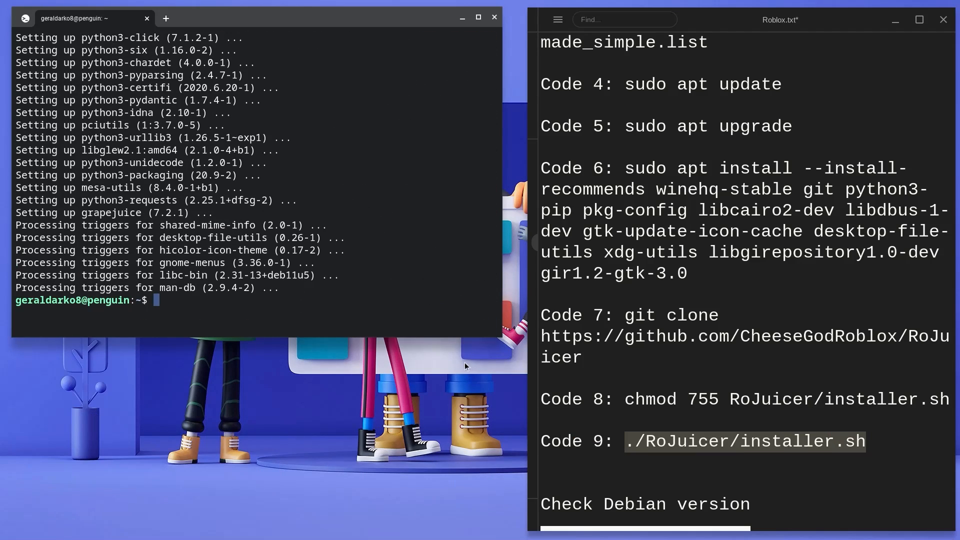
pyautogui.click(11, 528)
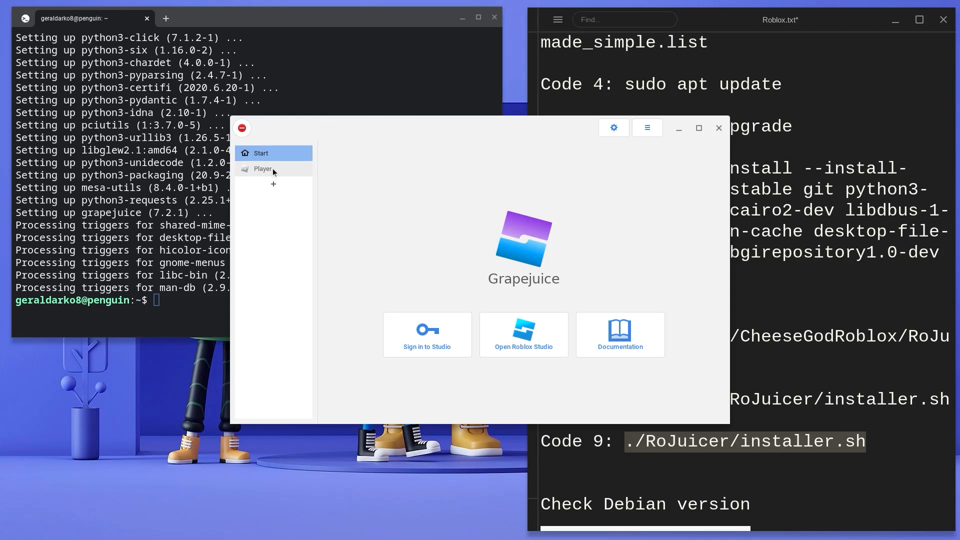
# Install Roblox into Grapejuice's Player profile.
pyautogui.click(263, 168)
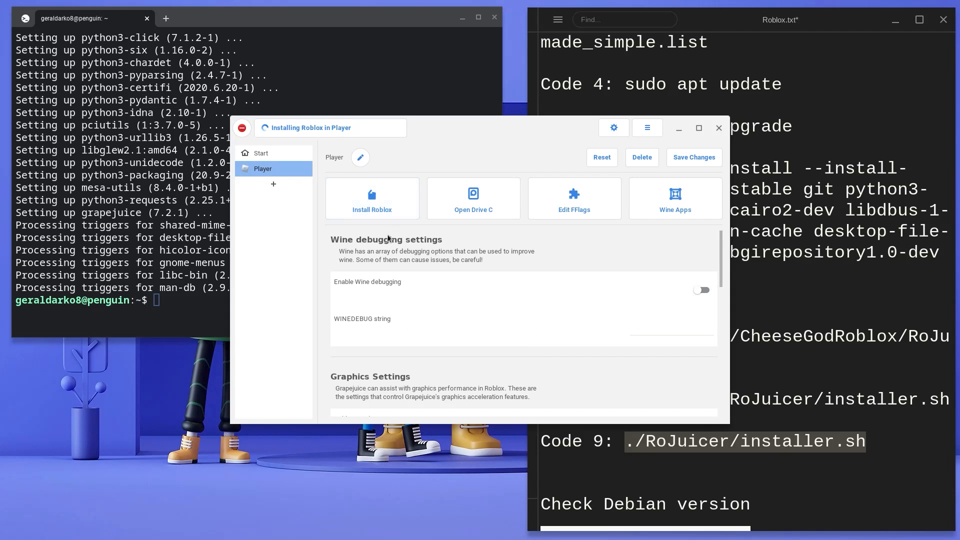
pyautogui.click(372, 198)
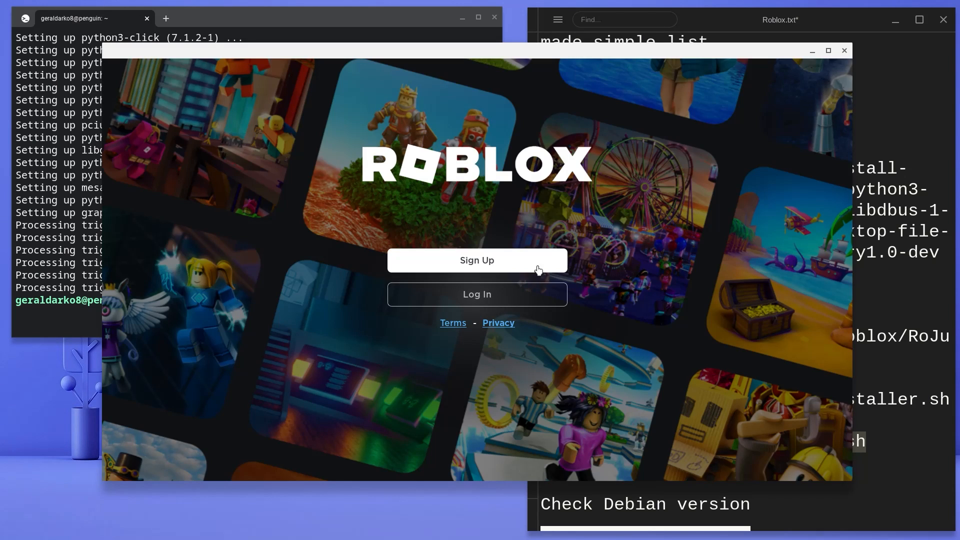
pyautogui.moveTo(501, 294)
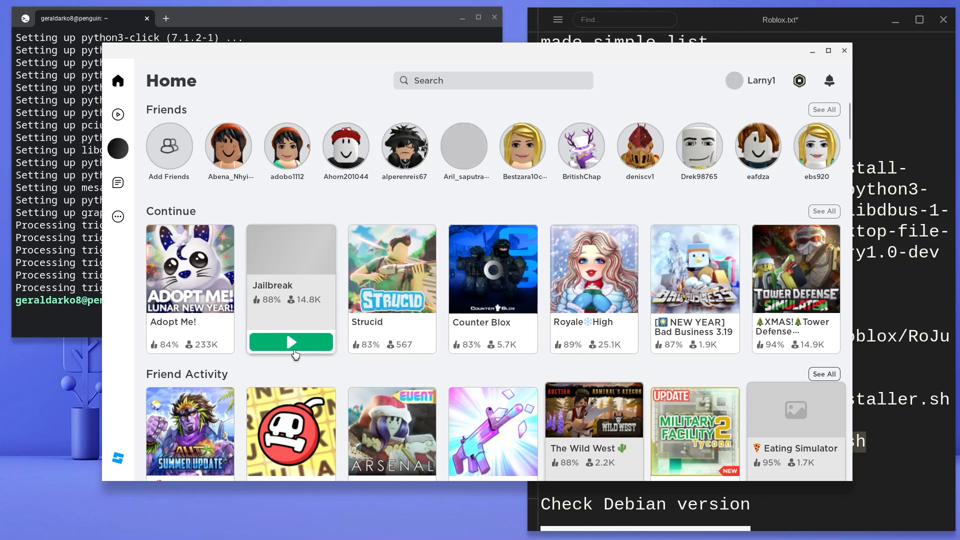
# Launch Jailbreak from Continue and start joining a server with Play.
pyautogui.click(290, 268)
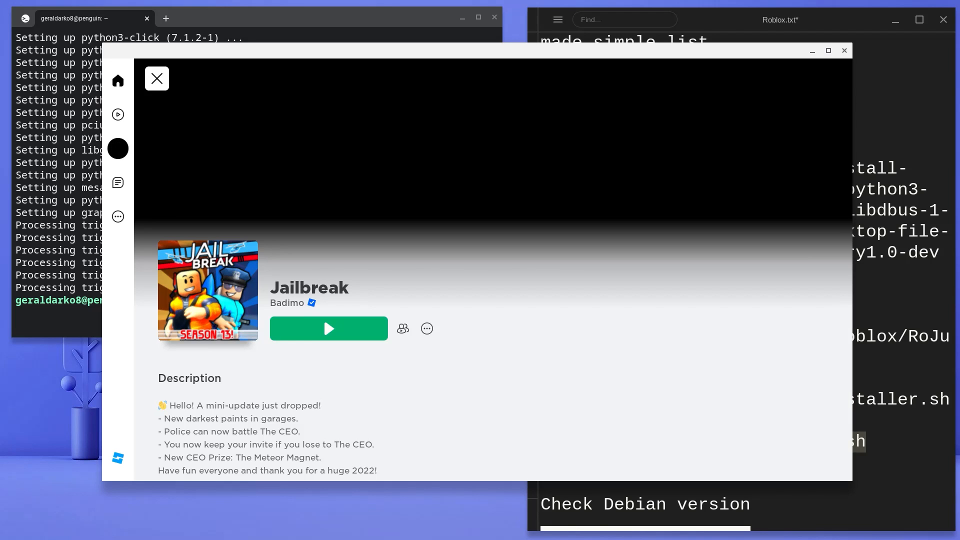
pyautogui.click(328, 329)
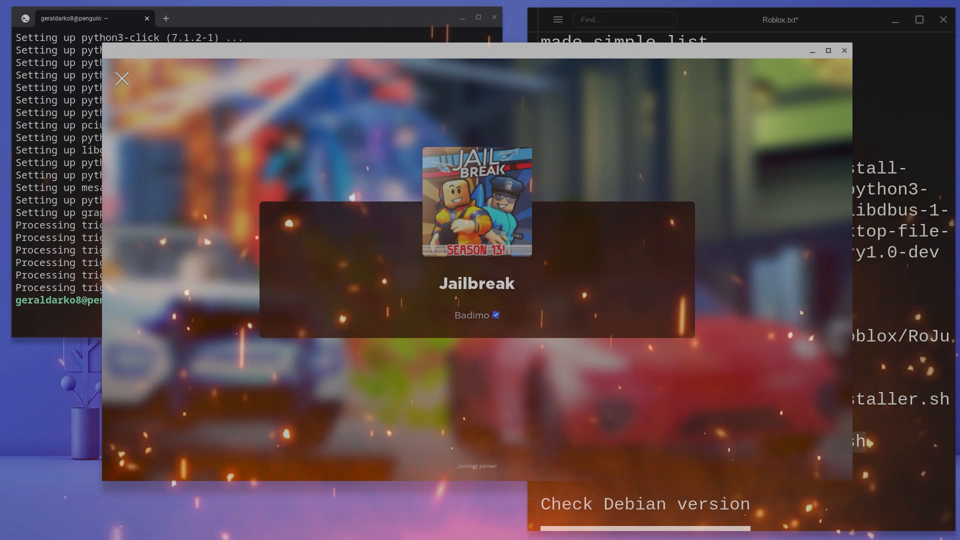